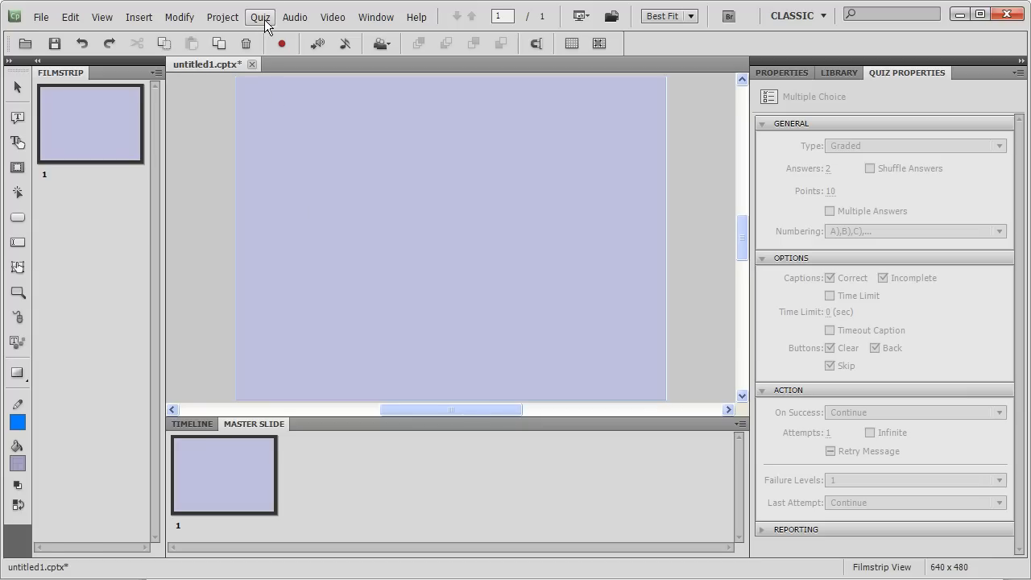
Start a Question Slide from the Quiz menu to bring up Insert Questions.
click(260, 16)
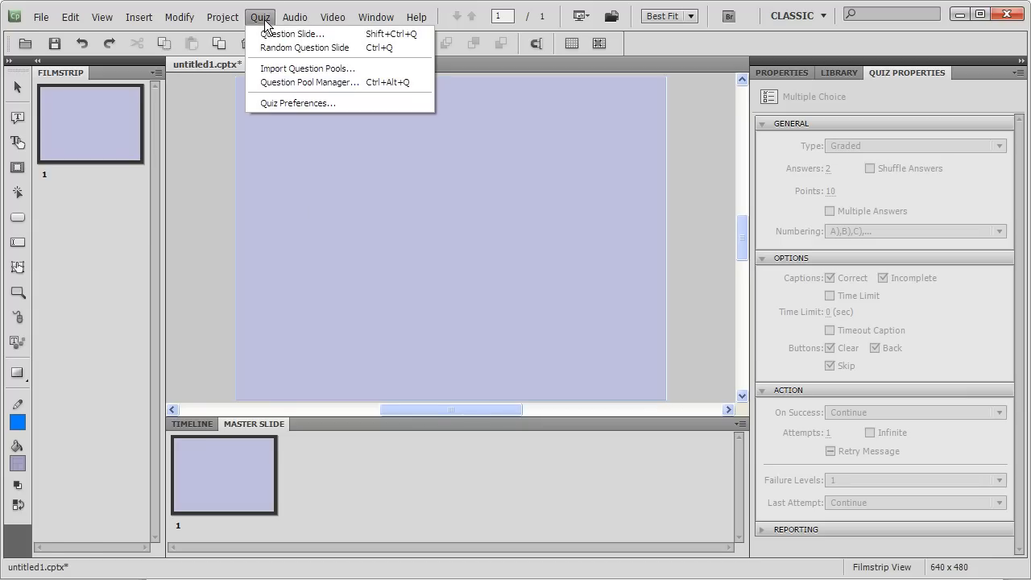
click(291, 34)
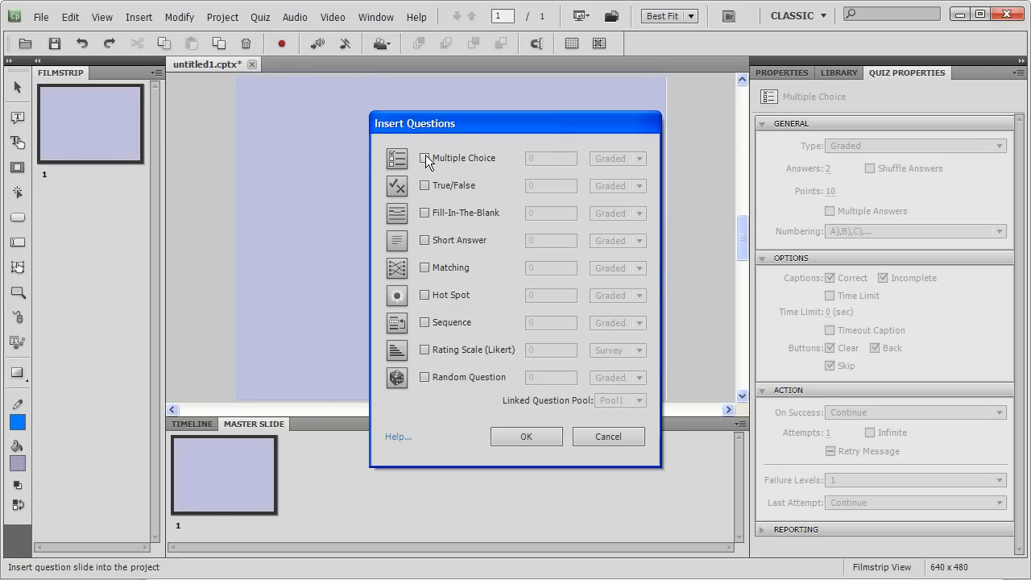
Choose 4 Multiple Choice, 2 True/False, 1 Fill-In-The-Blank, 1 Short Answer and 1 Hot Spot, all graded.
click(425, 157)
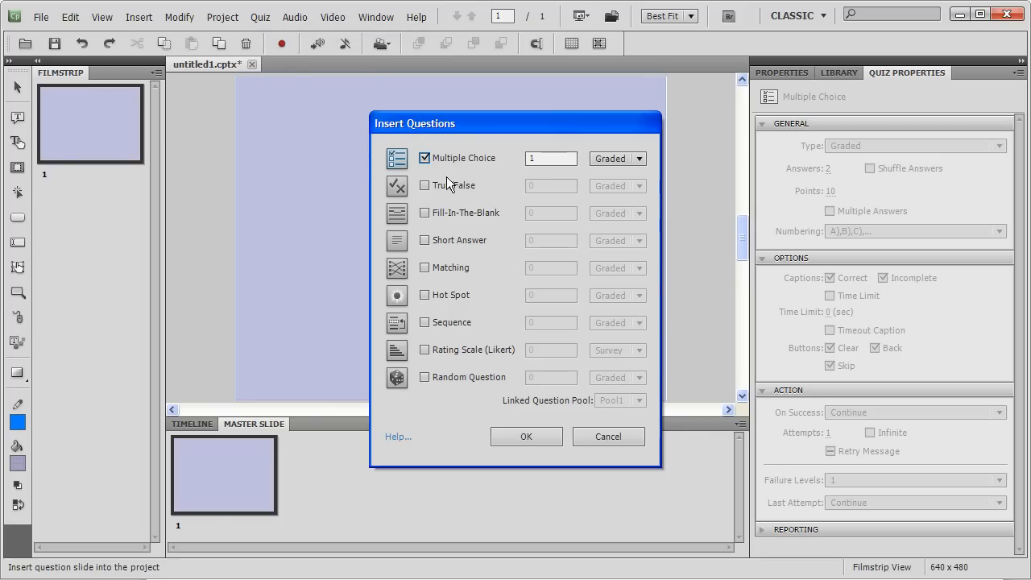
click(551, 158)
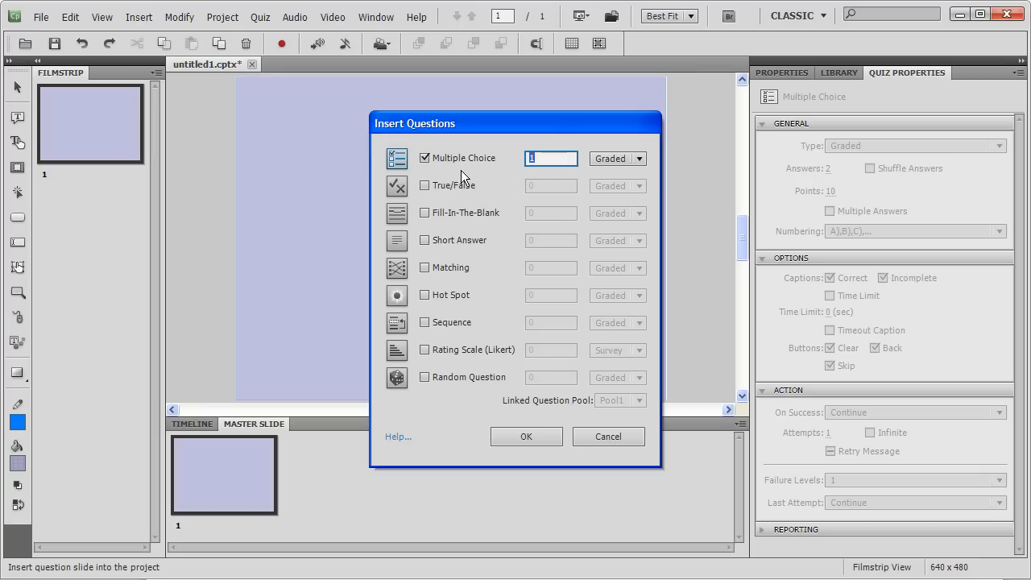
click(426, 185)
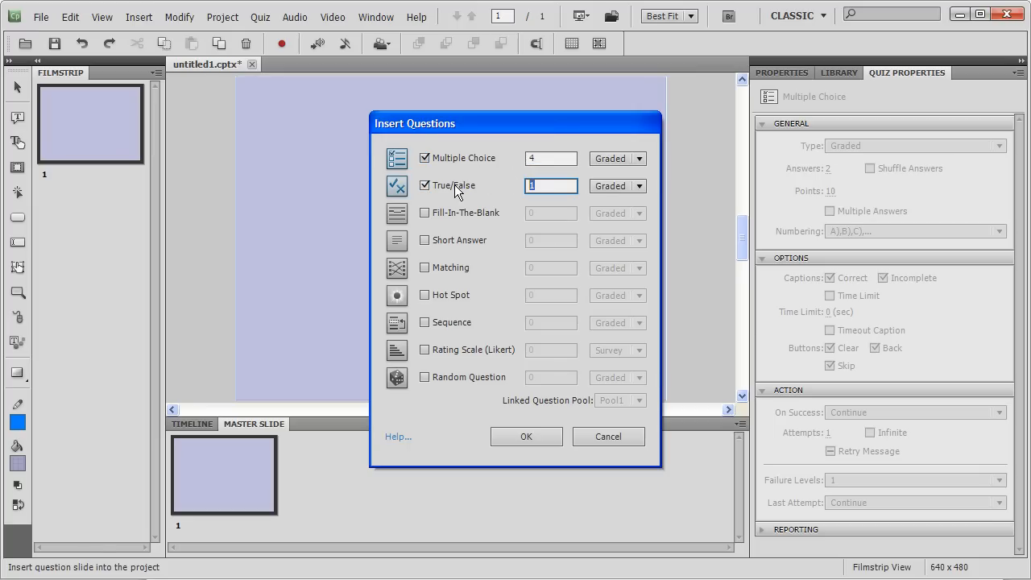
click(426, 213)
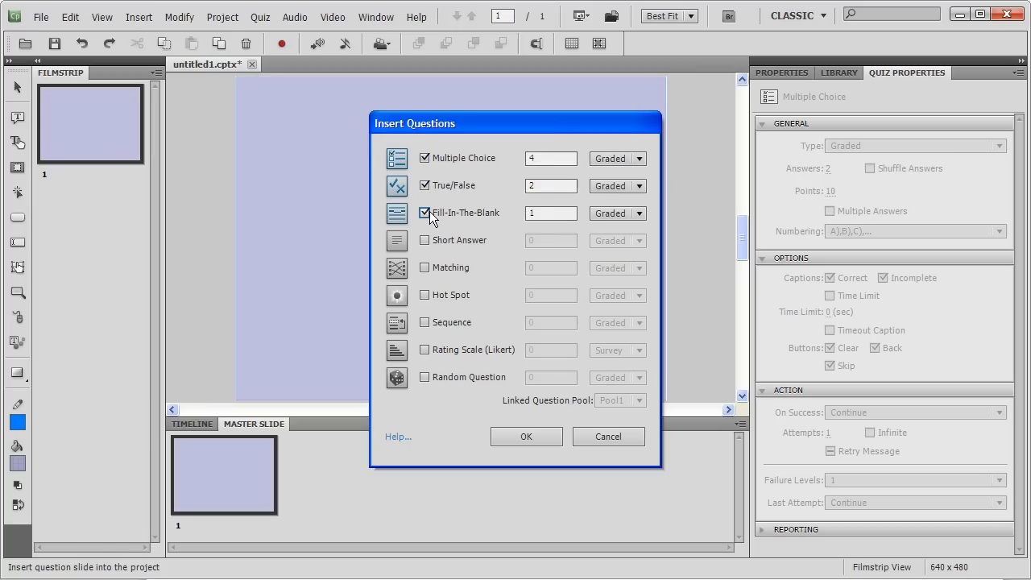
click(425, 238)
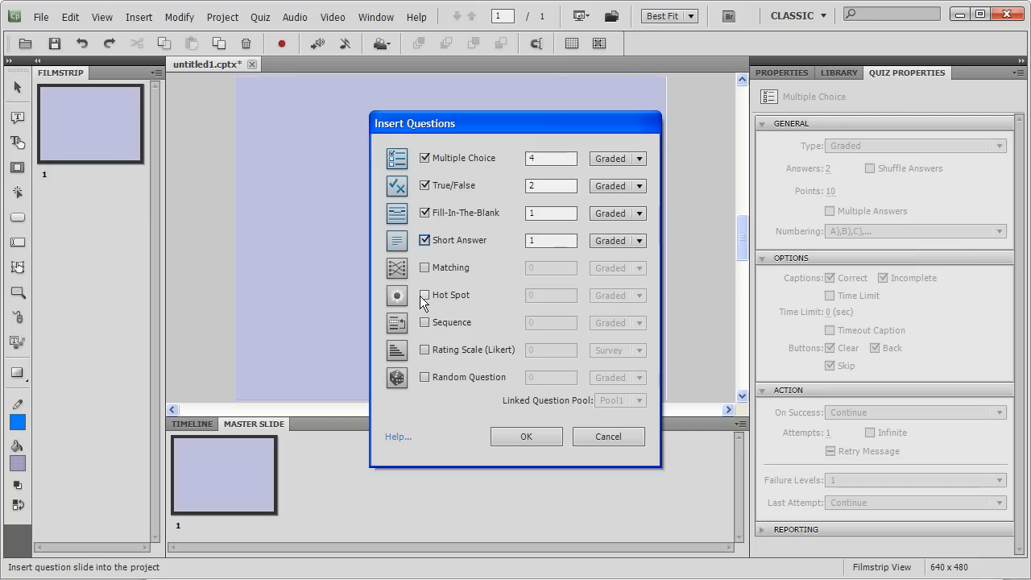
click(426, 295)
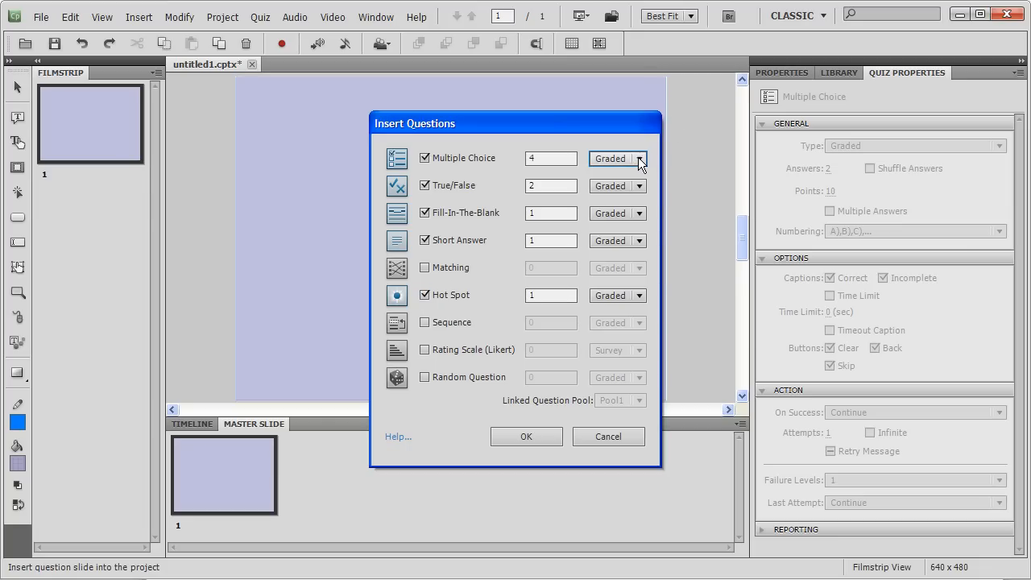
click(638, 158)
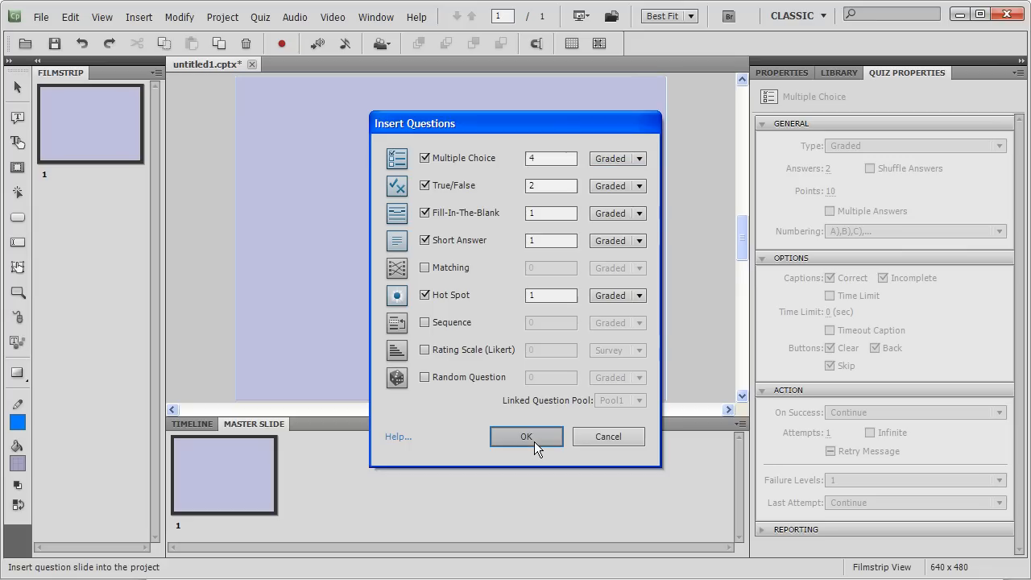
Confirm insertion and let the question slides be added to the project.
click(525, 435)
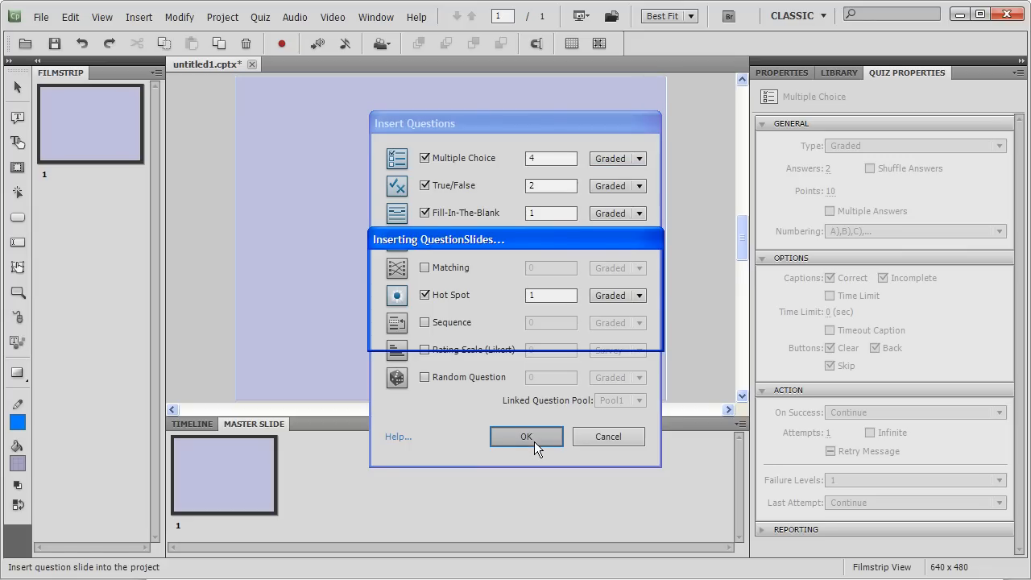
click(525, 435)
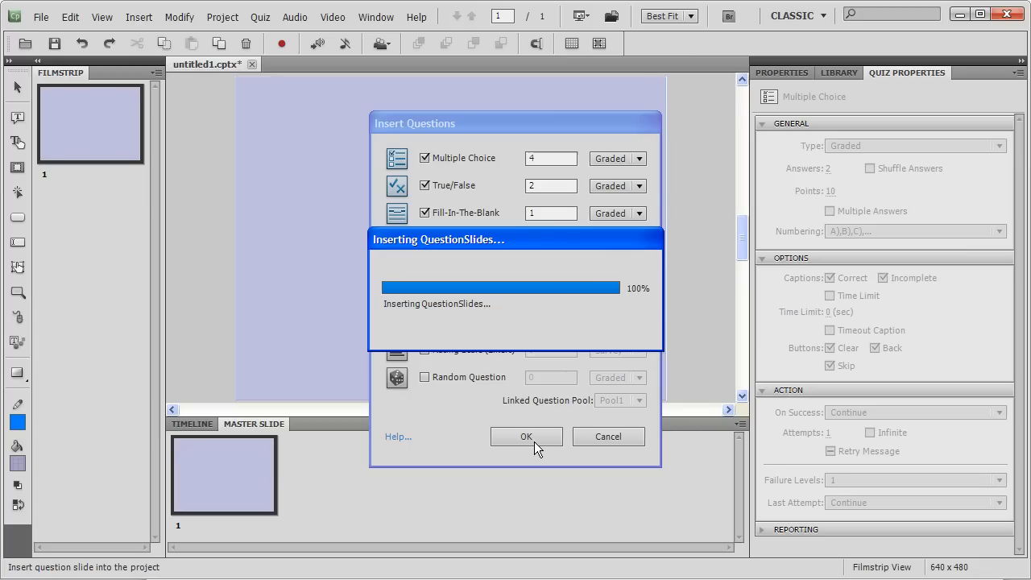
click(525, 435)
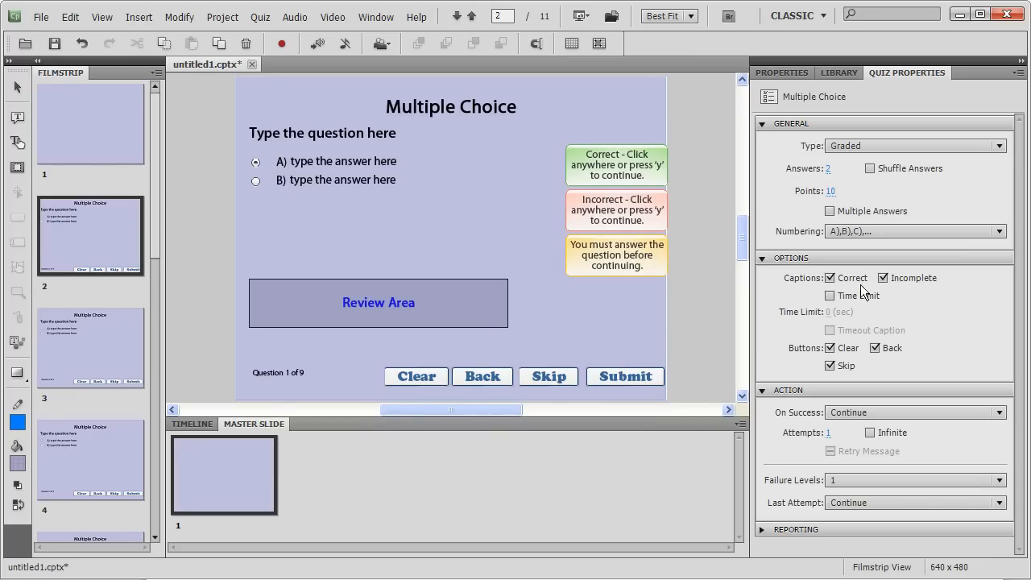
Remove the Correct and Incomplete captions and the Clear, Back and Skip buttons, leaving Submit.
click(829, 277)
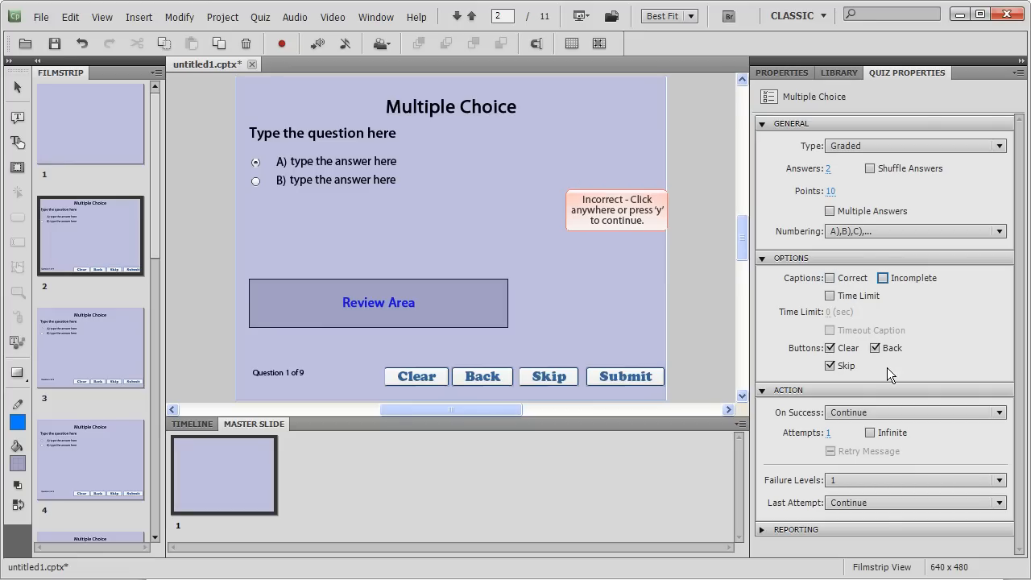
click(830, 296)
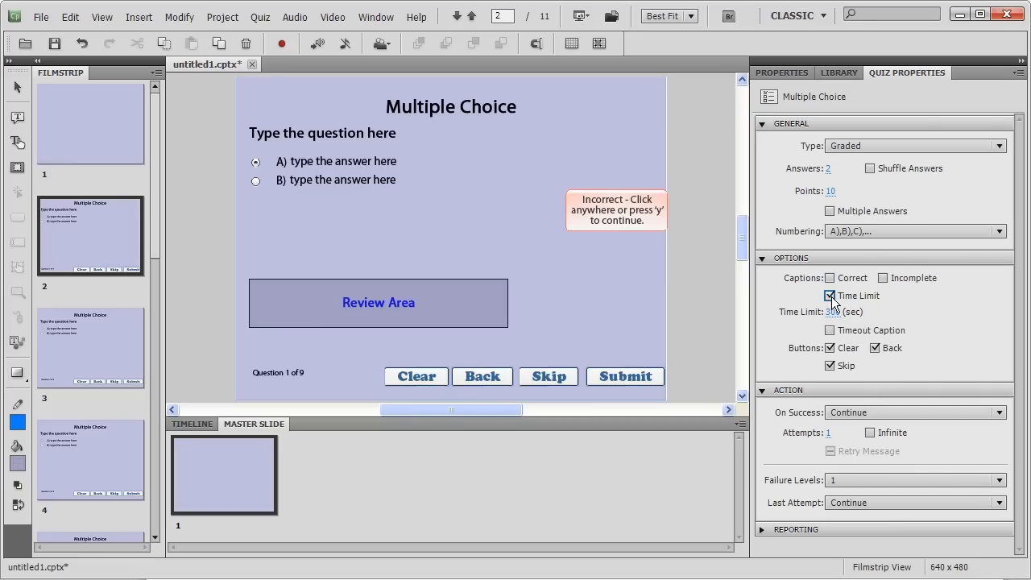
click(831, 296)
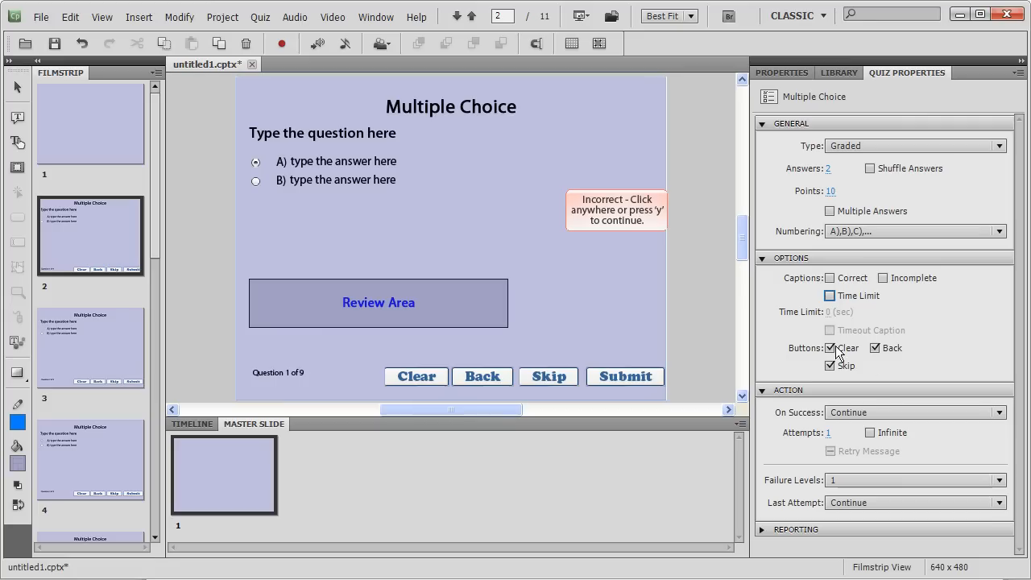
click(831, 348)
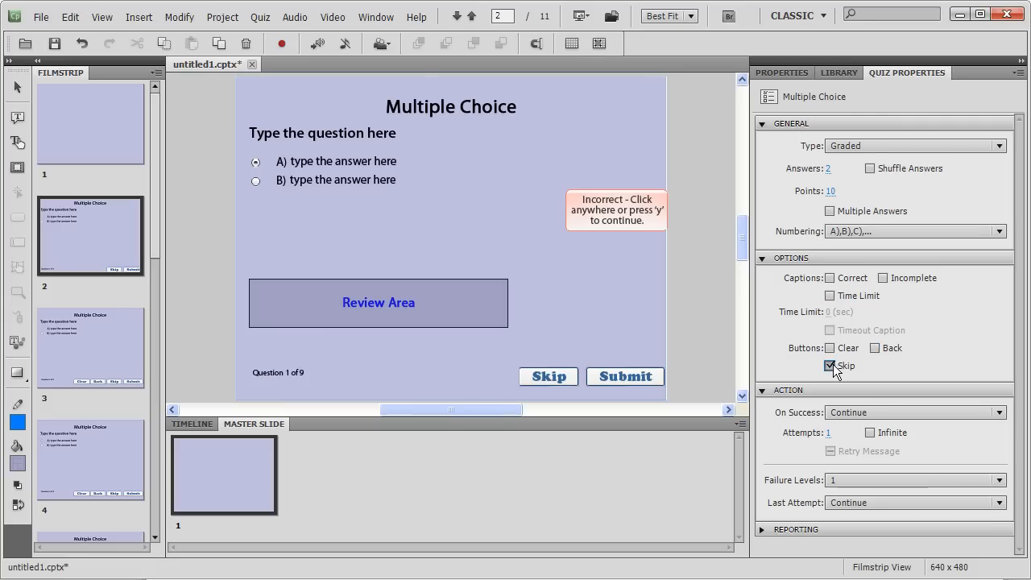
click(831, 366)
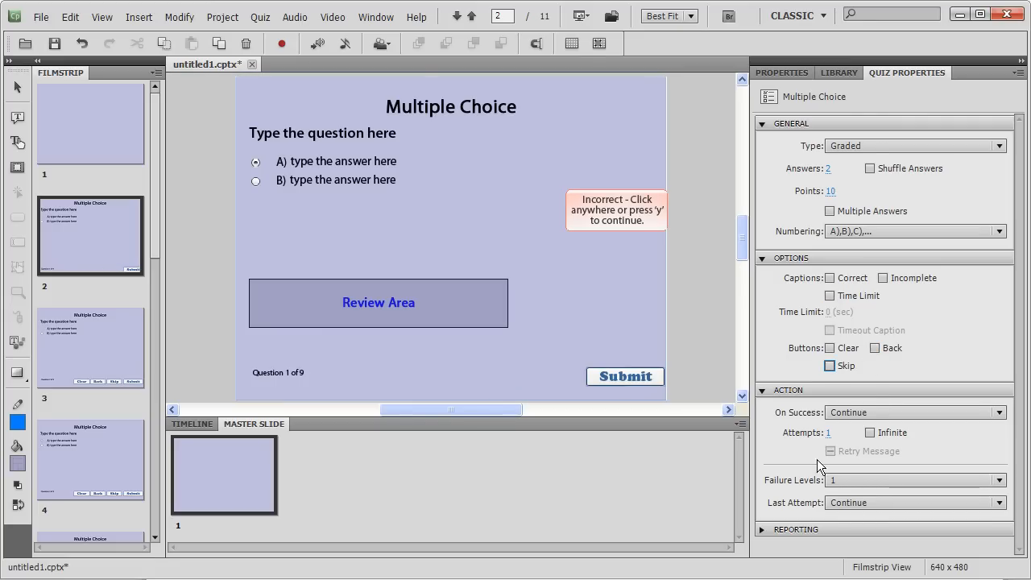
mouse_move(532, 329)
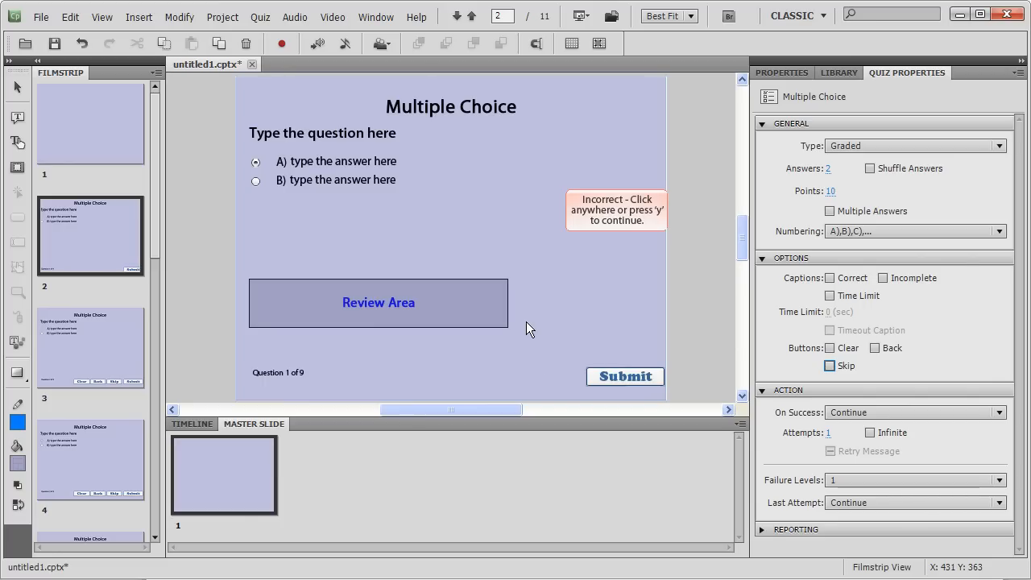